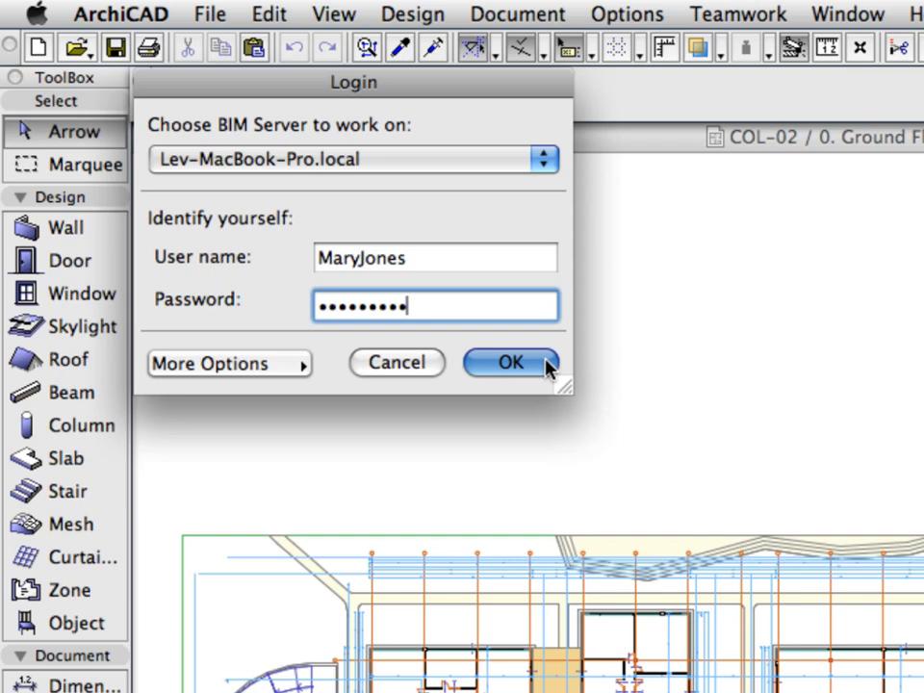
# Confirm the BIM Server login and share COL-02 as 'MS Building-TW' under Construction Documentation
pyautogui.click(511, 362)
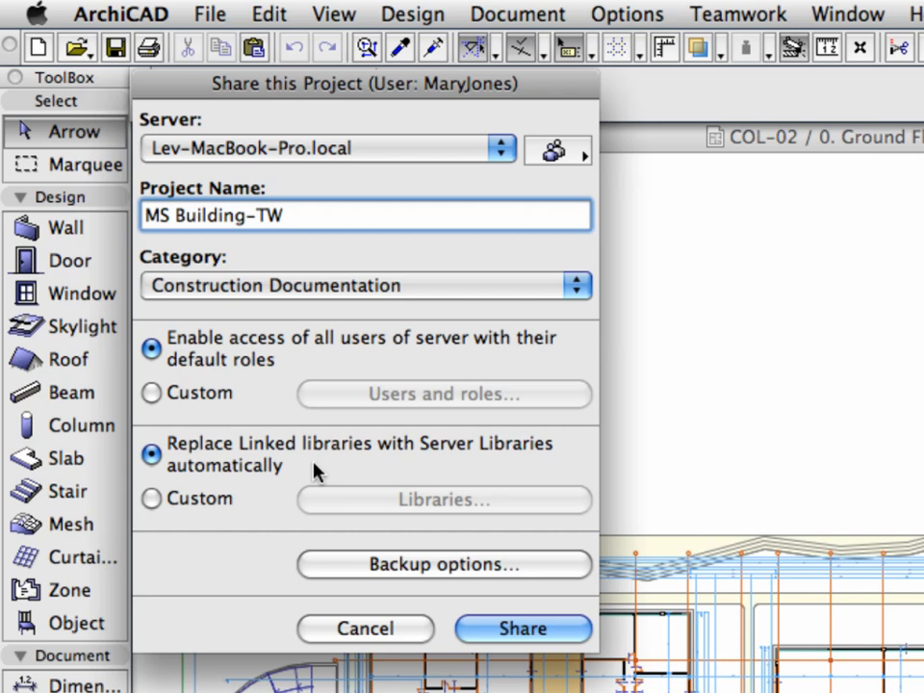
pyautogui.click(523, 627)
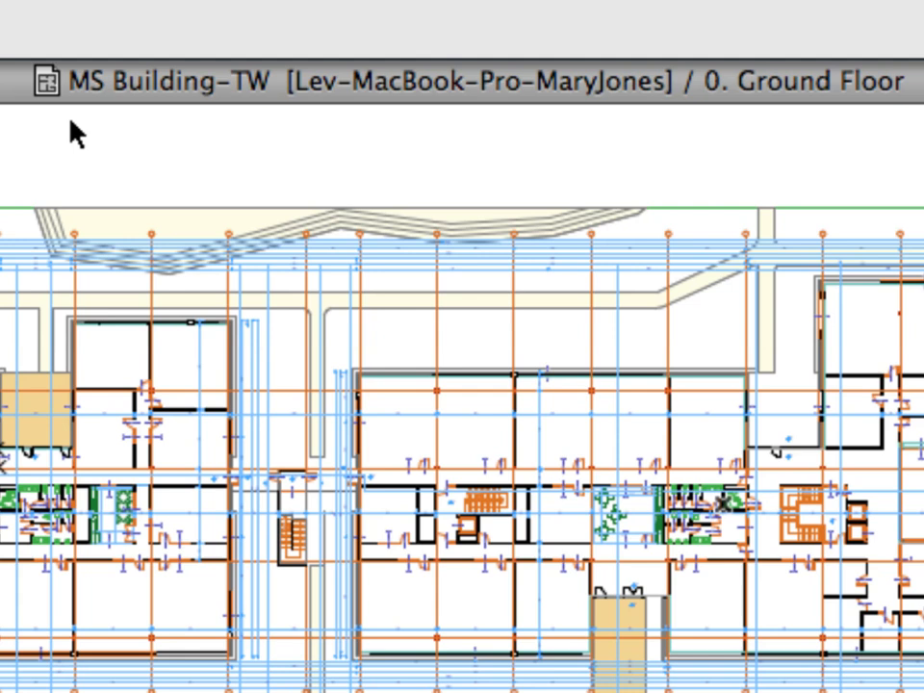
pyautogui.moveTo(323, 119)
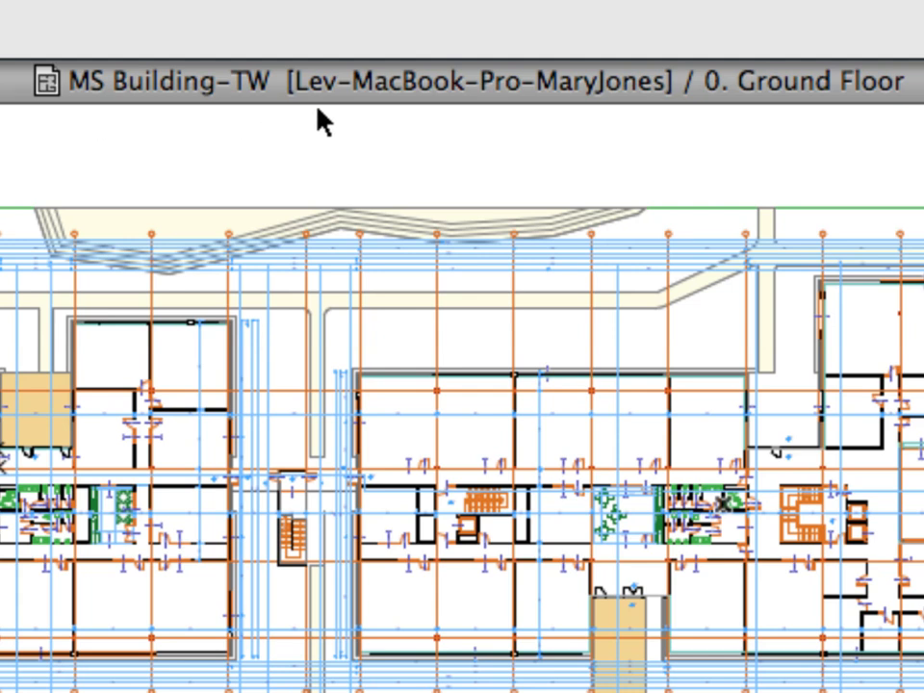
pyautogui.moveTo(826, 124)
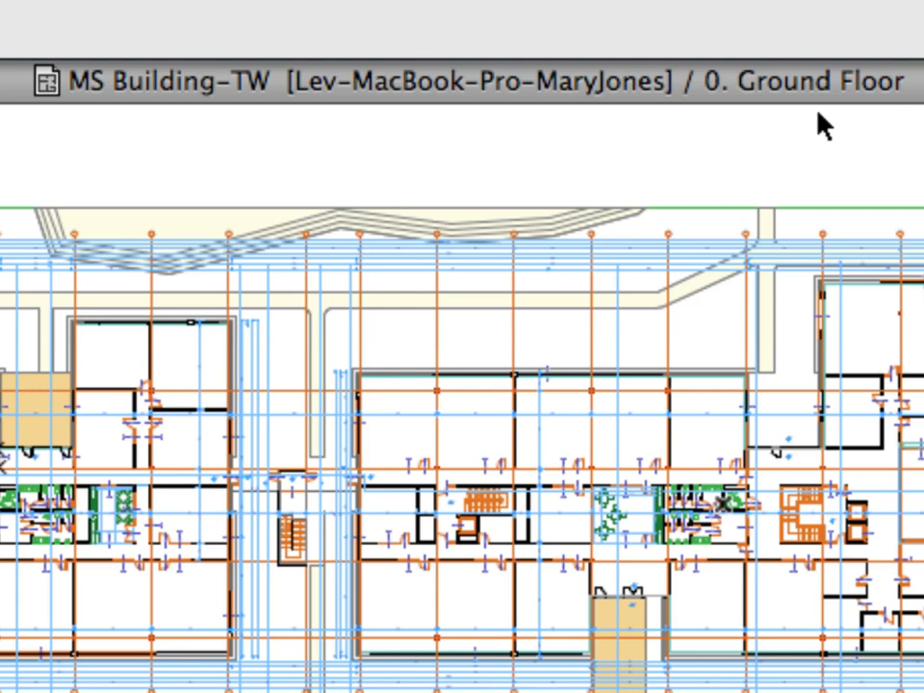
pyautogui.moveTo(895, 125)
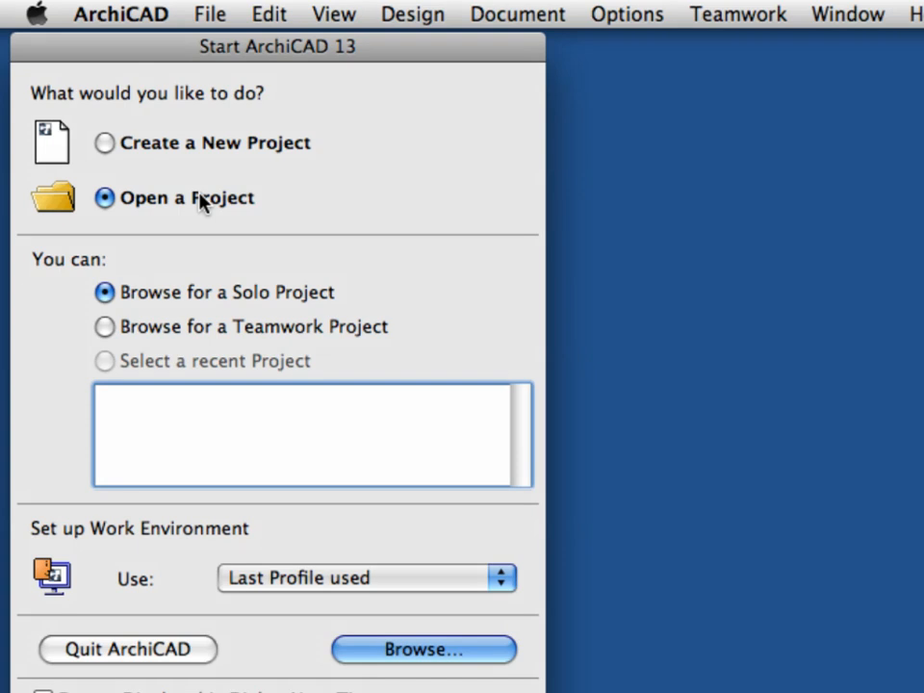
pyautogui.moveTo(292, 299)
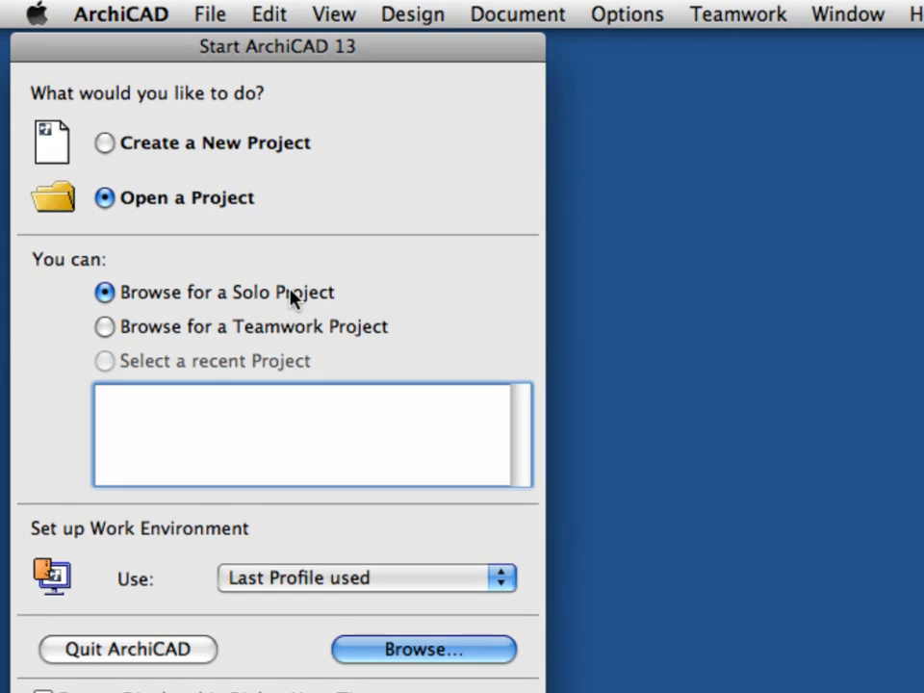
pyautogui.moveTo(501, 593)
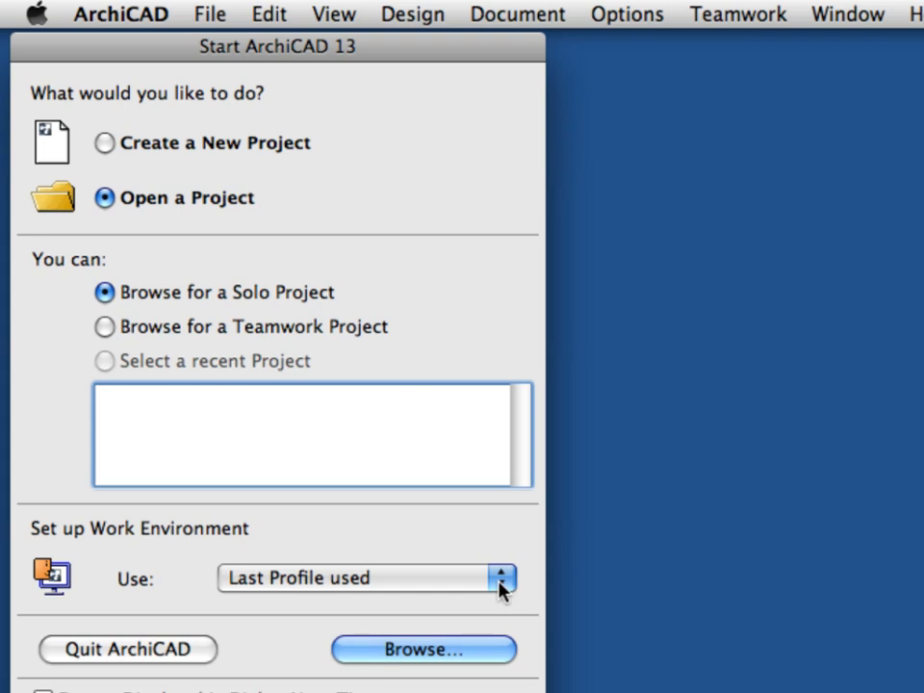
pyautogui.moveTo(501, 650)
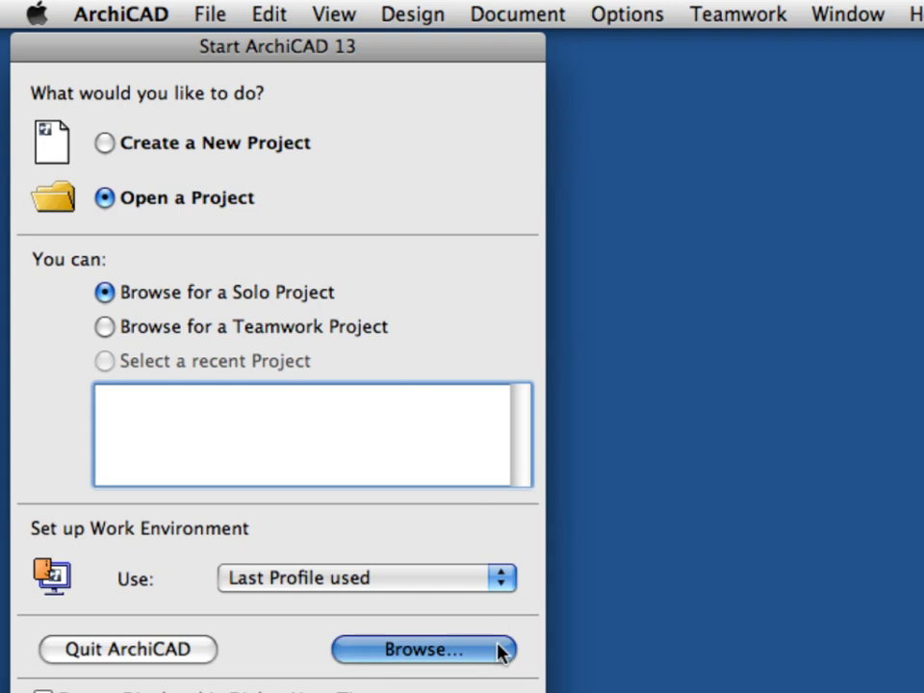
# Browse for a solo project and open COL-02.pln from the Chapter 01-05 folder
pyautogui.click(422, 648)
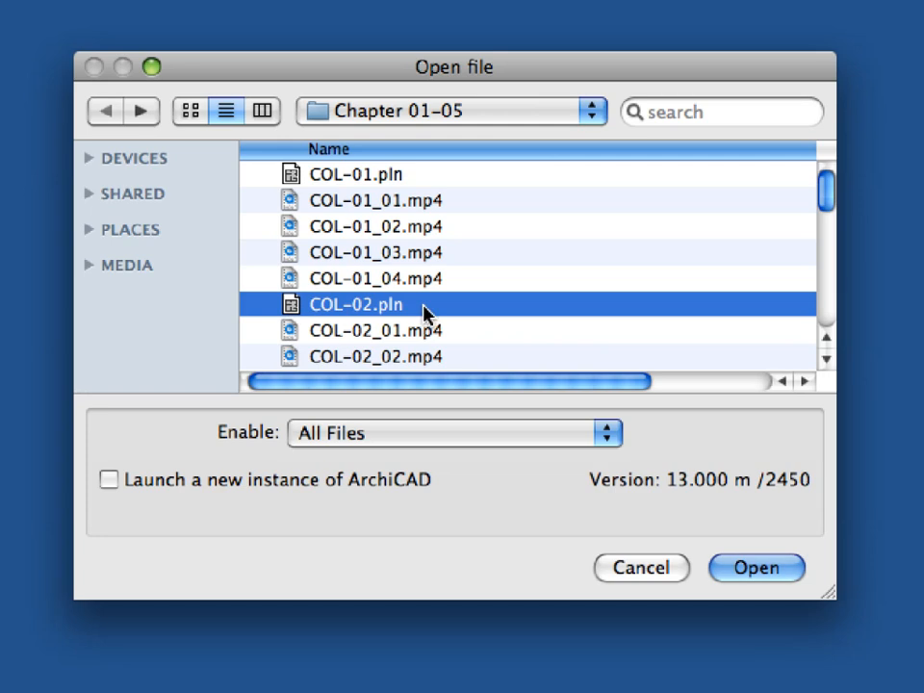
pyautogui.moveTo(710, 312)
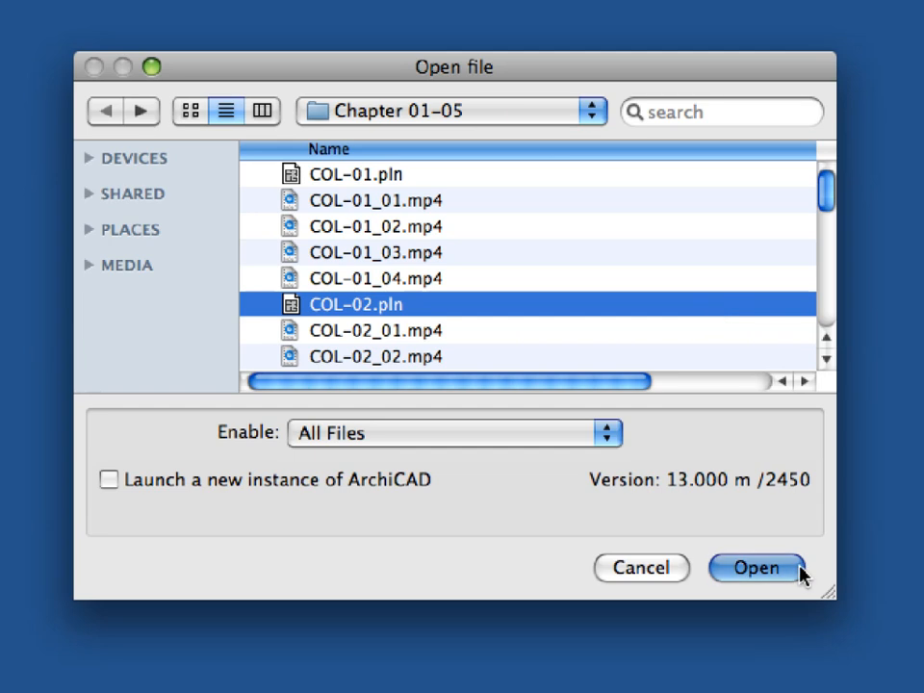
pyautogui.click(756, 568)
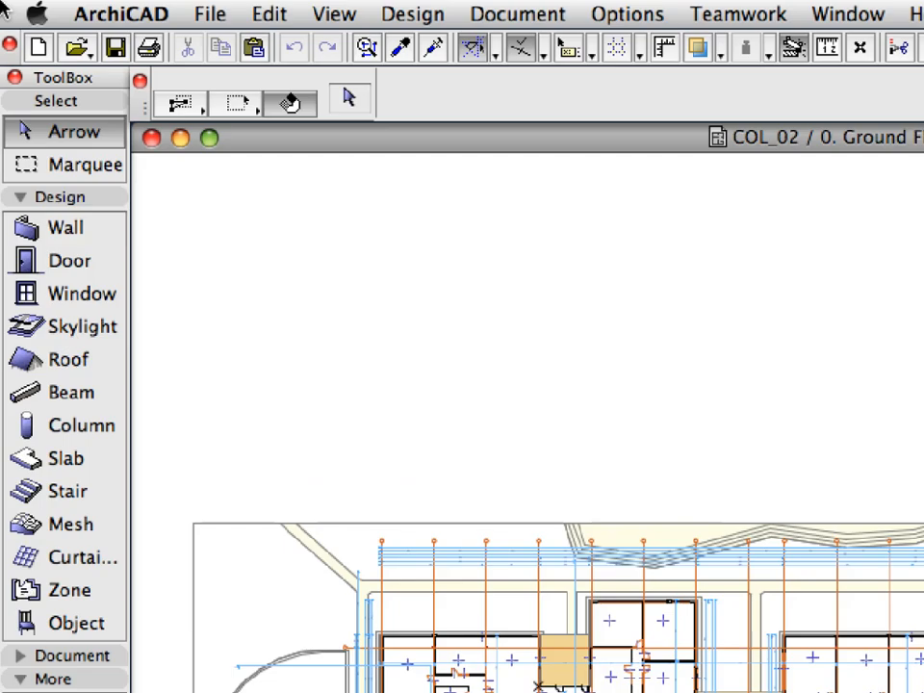
# Start sharing COL-02 for Teamwork via File > New > Share, bringing up the BIM Server login
pyautogui.click(210, 13)
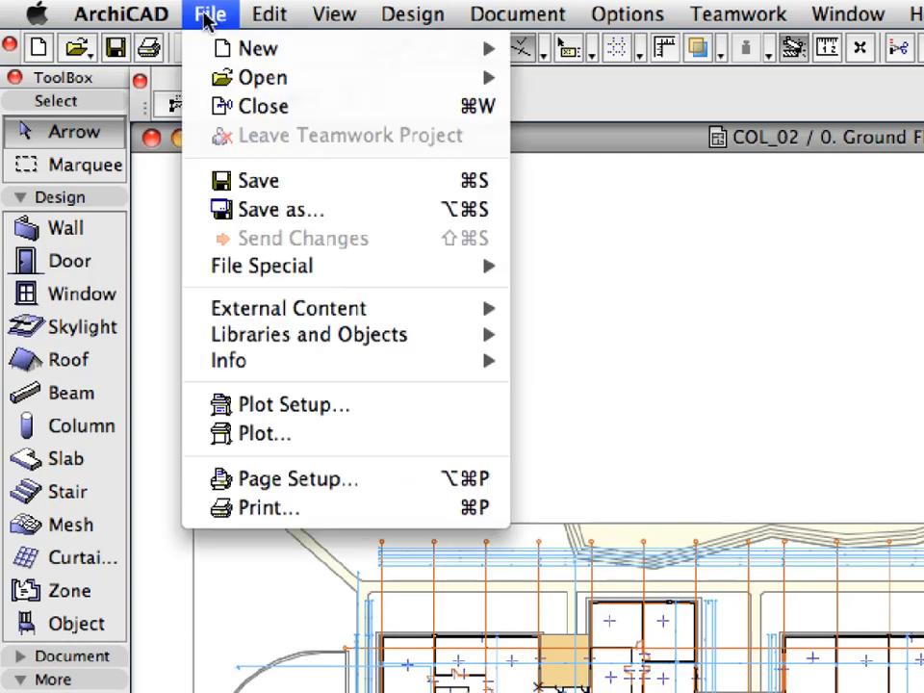
pyautogui.moveTo(254, 48)
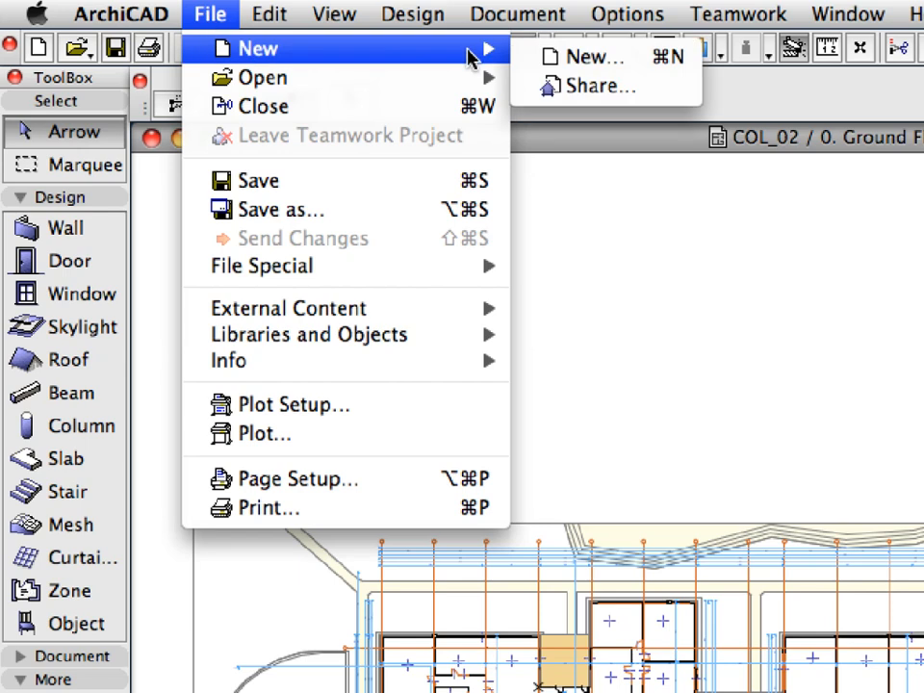
pyautogui.moveTo(674, 84)
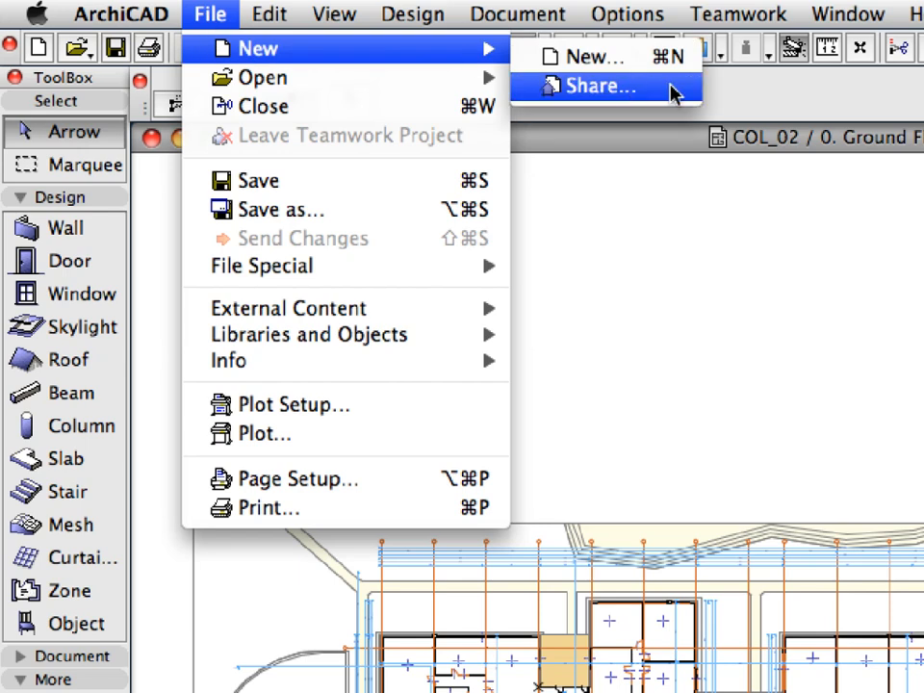
pyautogui.click(601, 85)
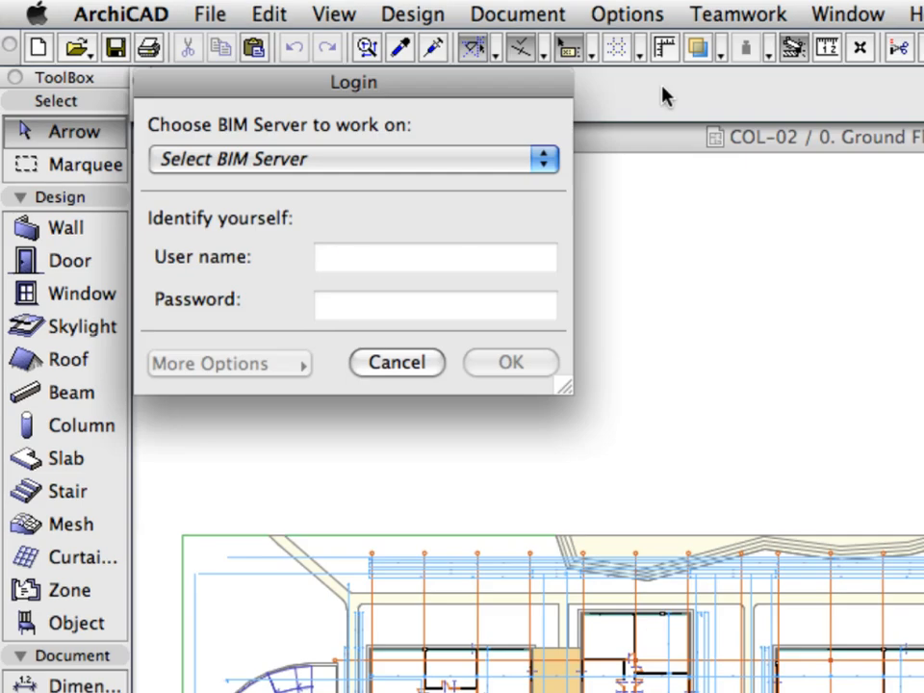
pyautogui.moveTo(593, 145)
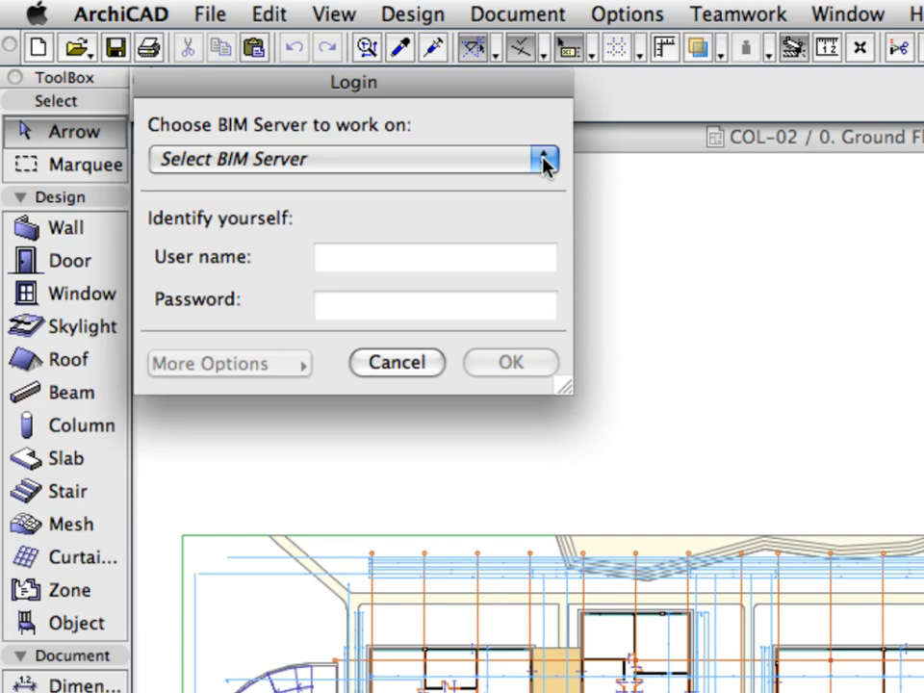
pyautogui.click(543, 158)
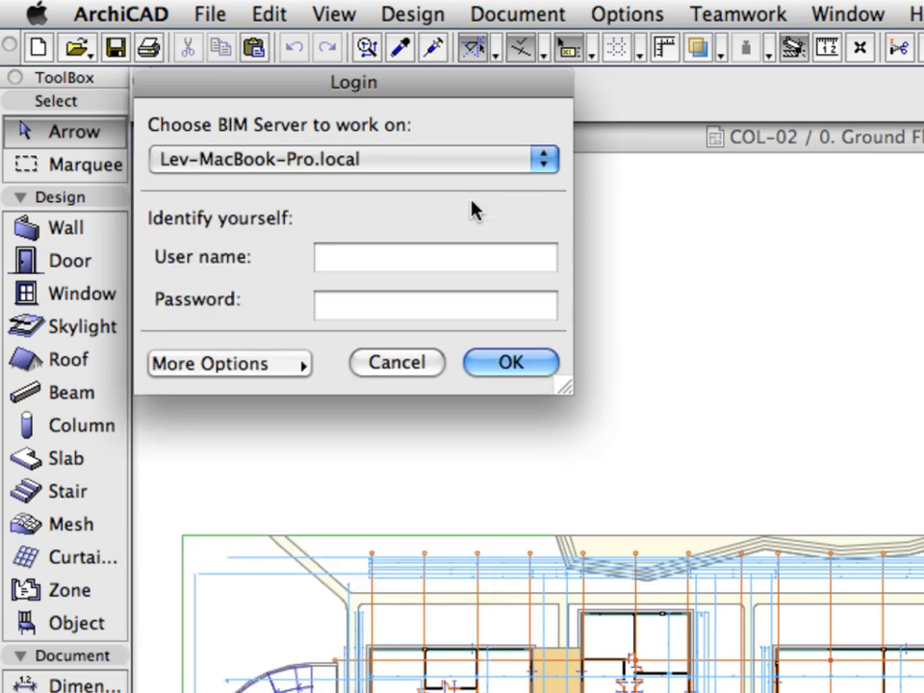
pyautogui.click(435, 258)
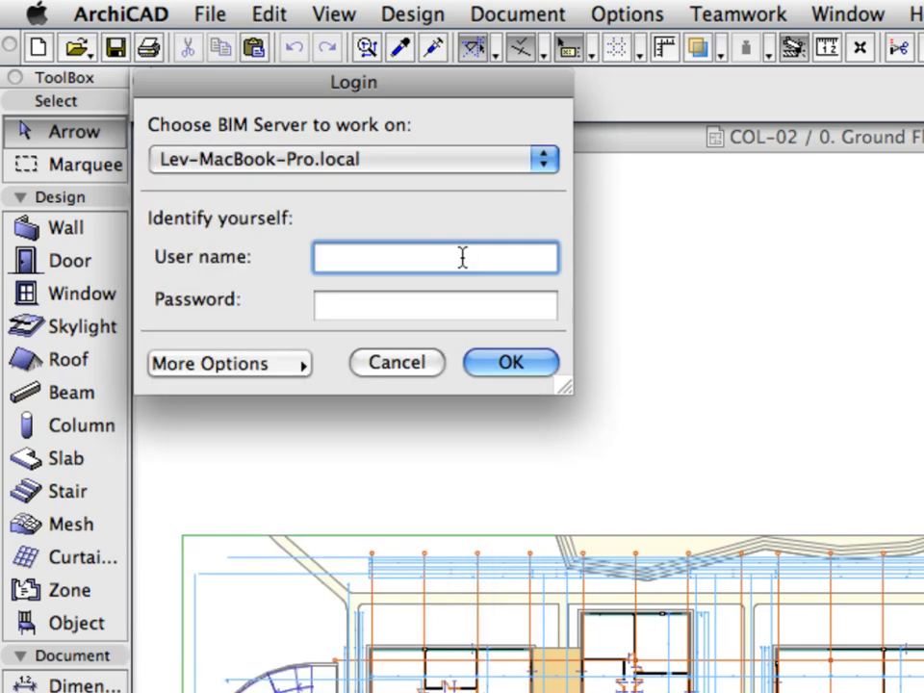
pyautogui.write('MaryJones')
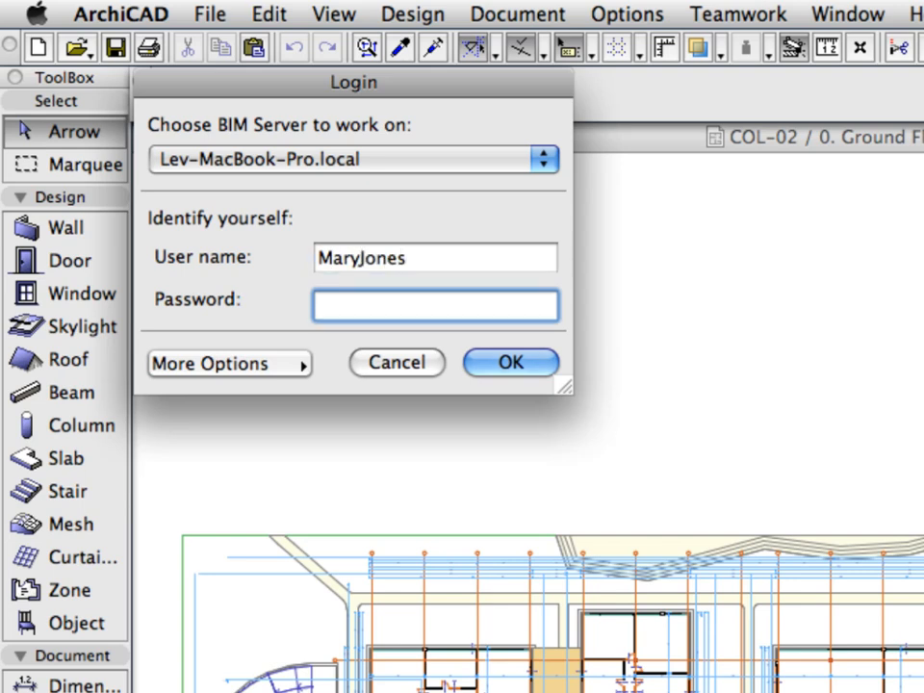
pyautogui.write('•••••')
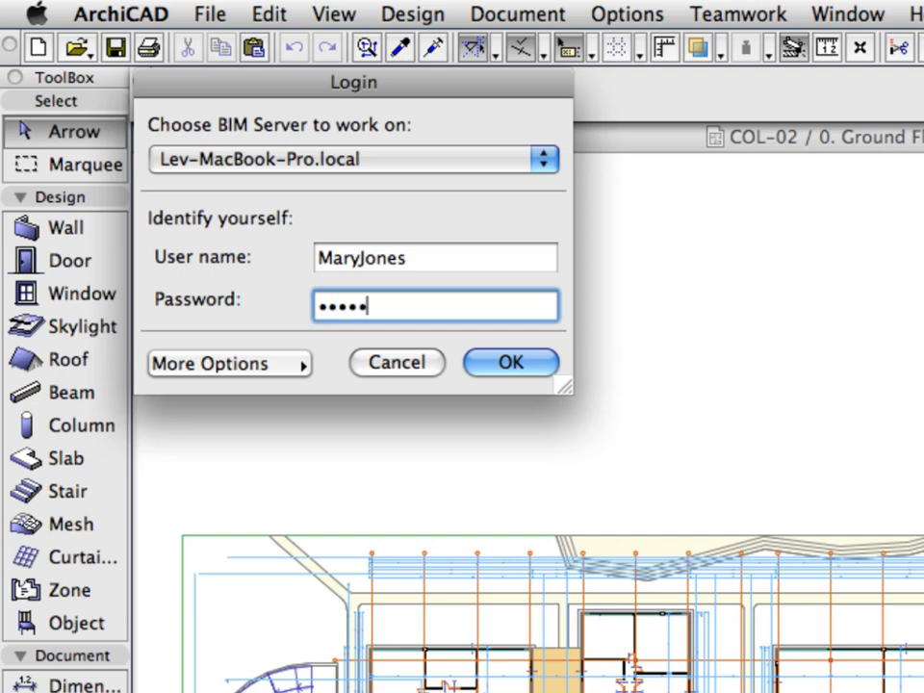
pyautogui.write('••••')
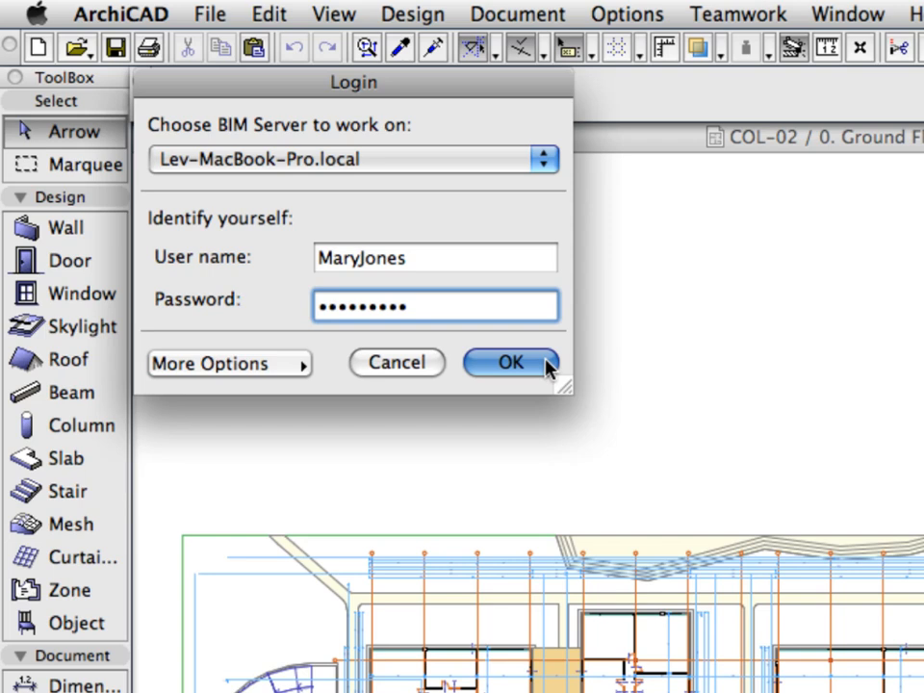
pyautogui.click(511, 362)
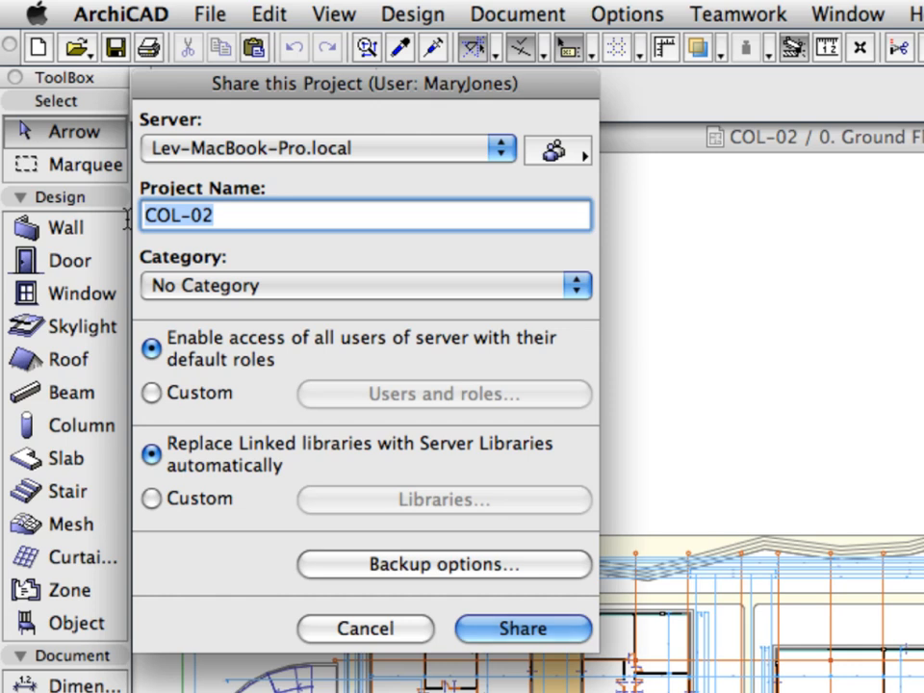
# Enter 'MS Building-TW' as the shared project's name
pyautogui.write('MS B')
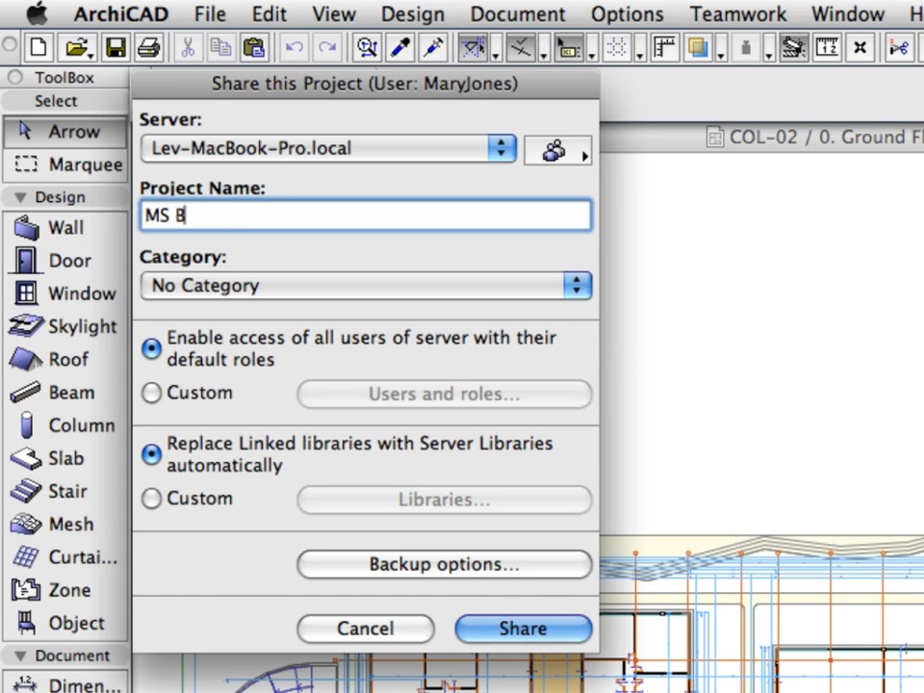
pyautogui.write('uilding-')
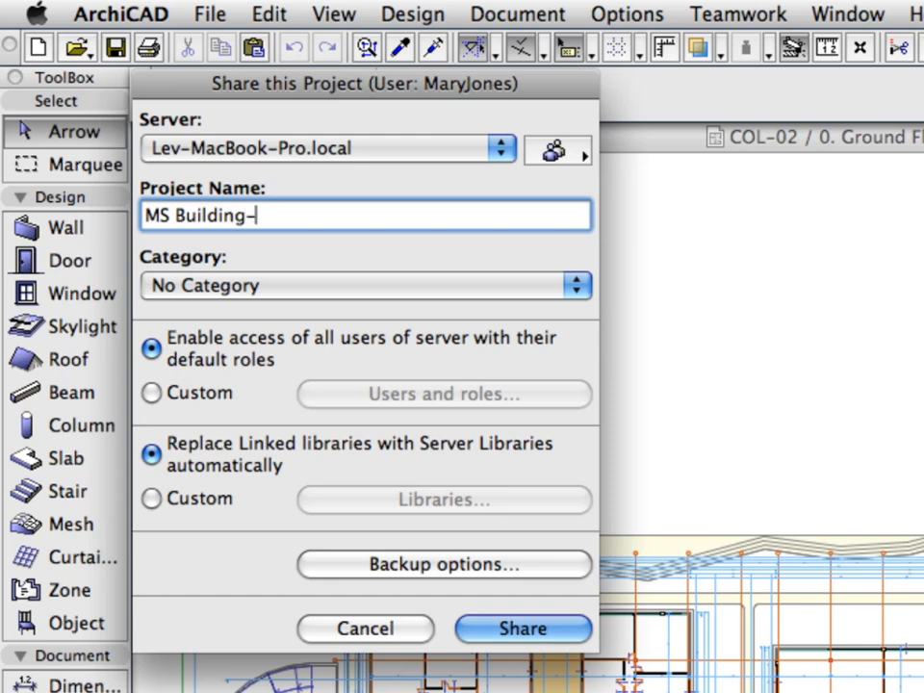
pyautogui.write('TW')
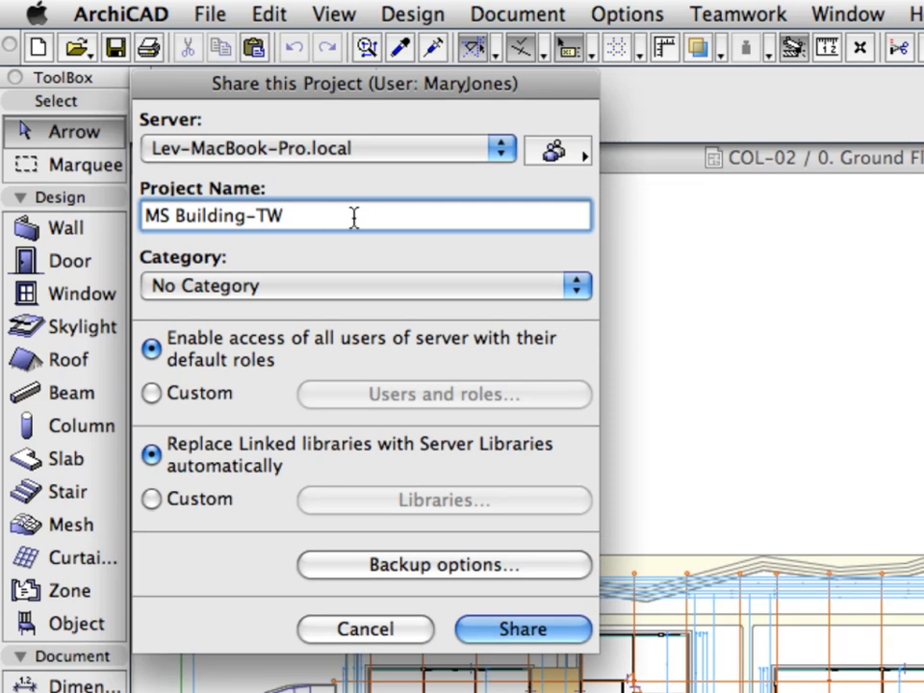
pyautogui.click(576, 285)
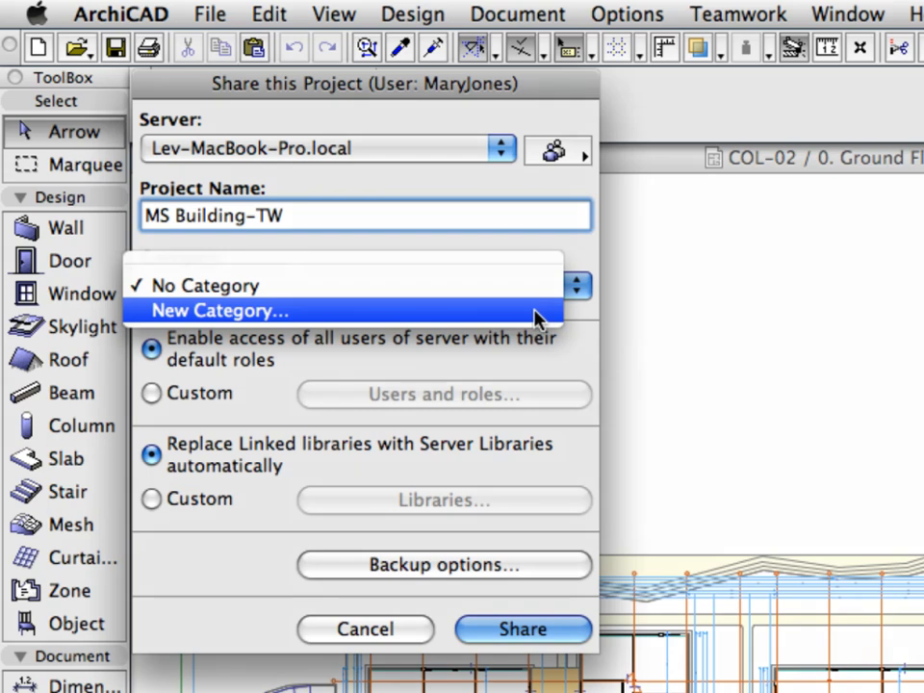
# Create a new 'Construction Documentation' category for the shared project
pyautogui.click(220, 310)
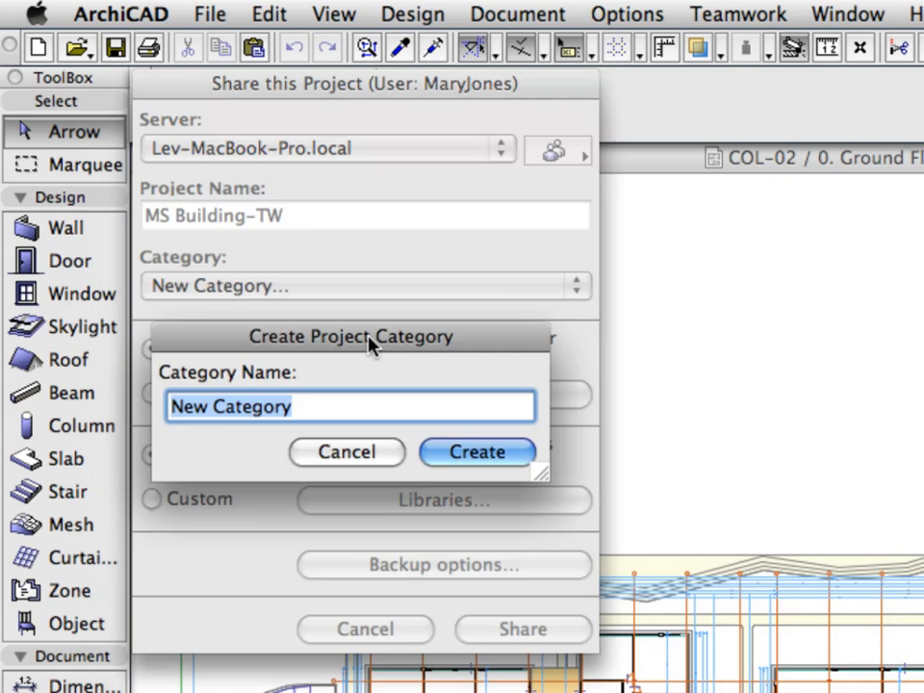
pyautogui.write('Con')
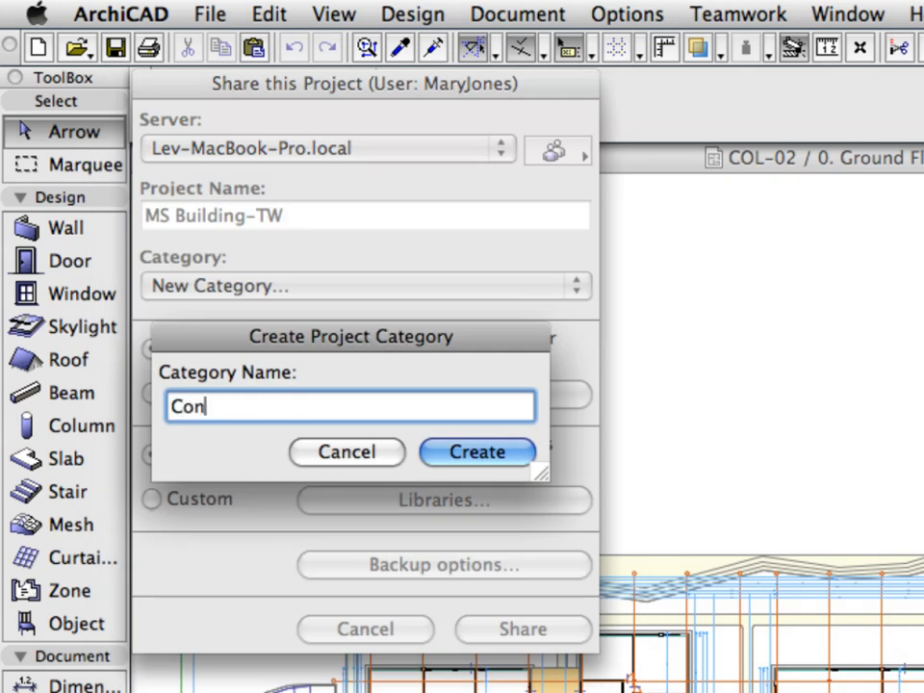
pyautogui.write('struction')
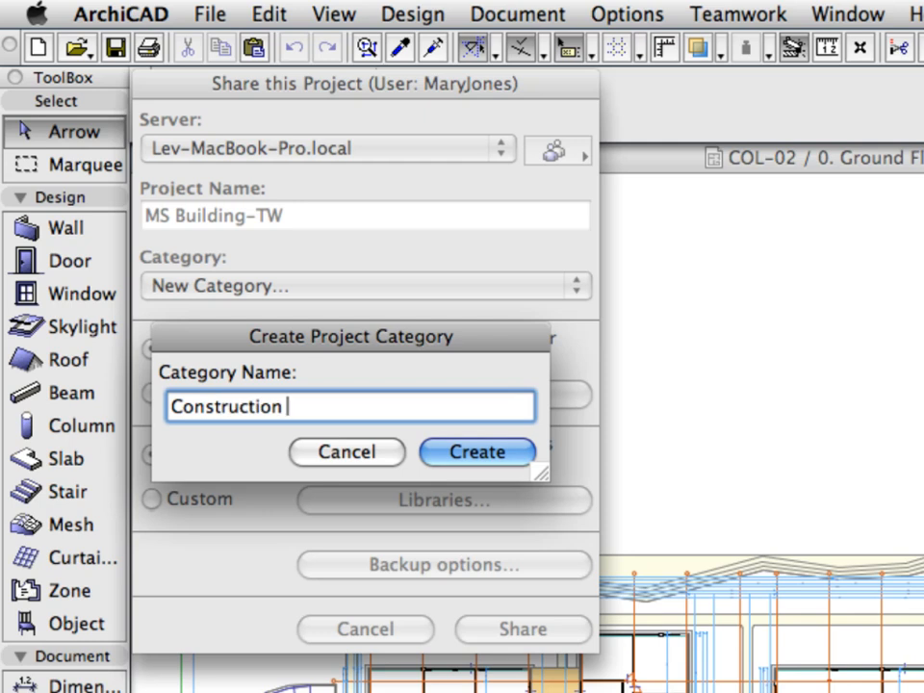
pyautogui.write('Documen')
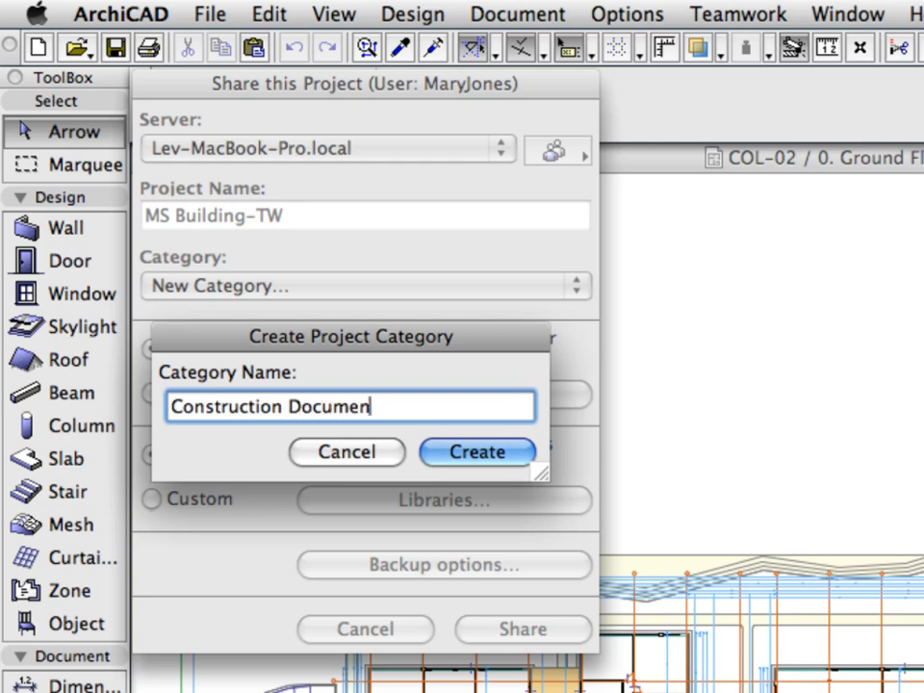
pyautogui.write('tation')
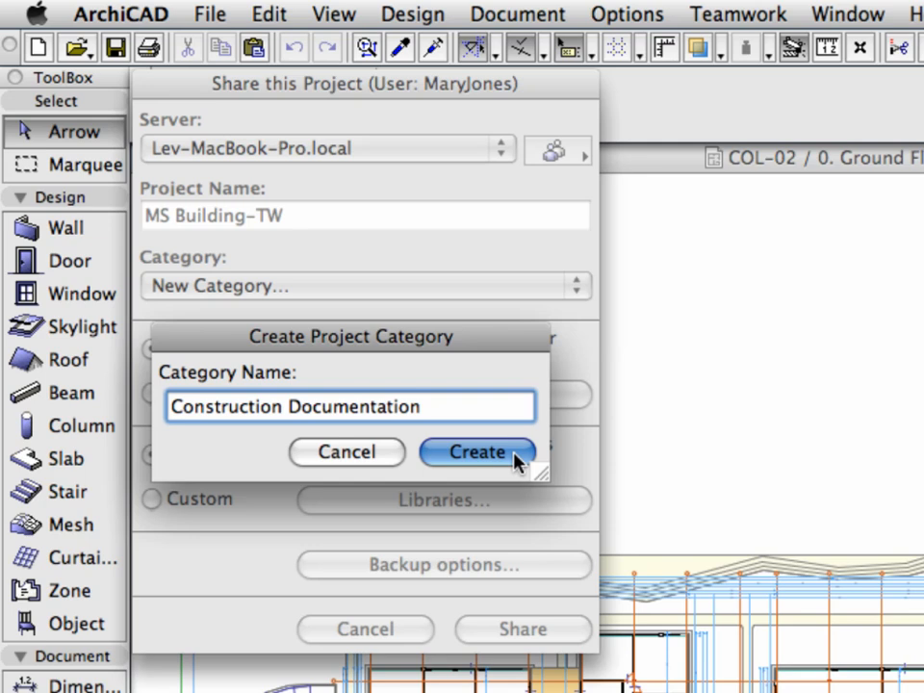
pyautogui.click(478, 450)
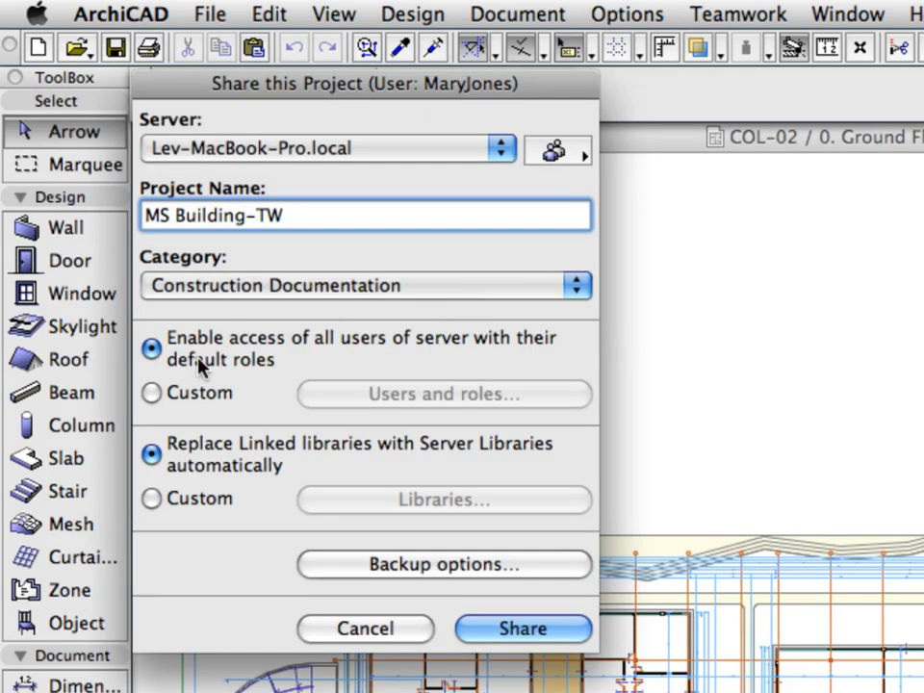
pyautogui.moveTo(331, 366)
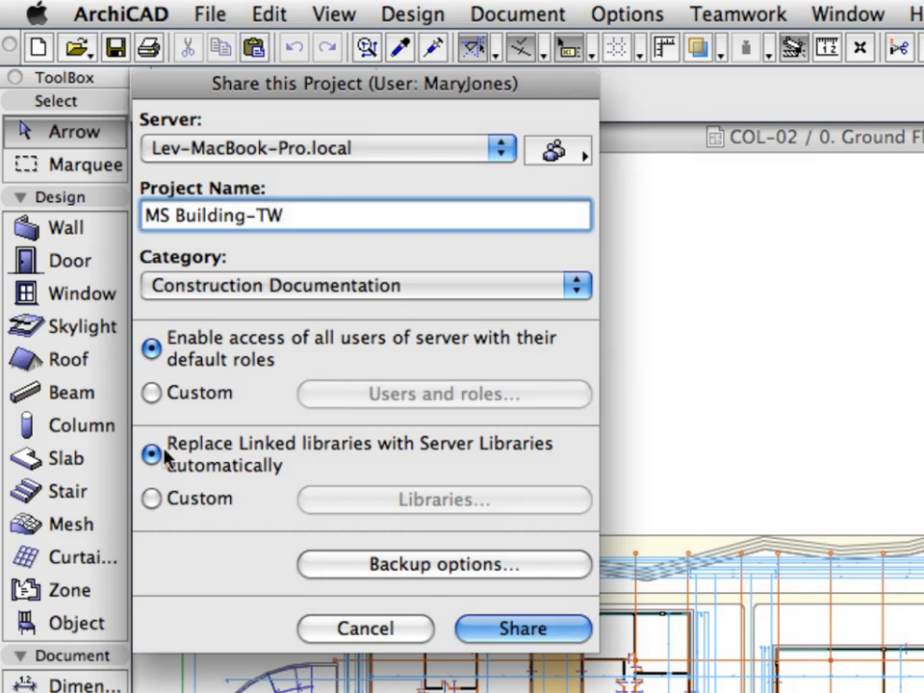
pyautogui.moveTo(317, 472)
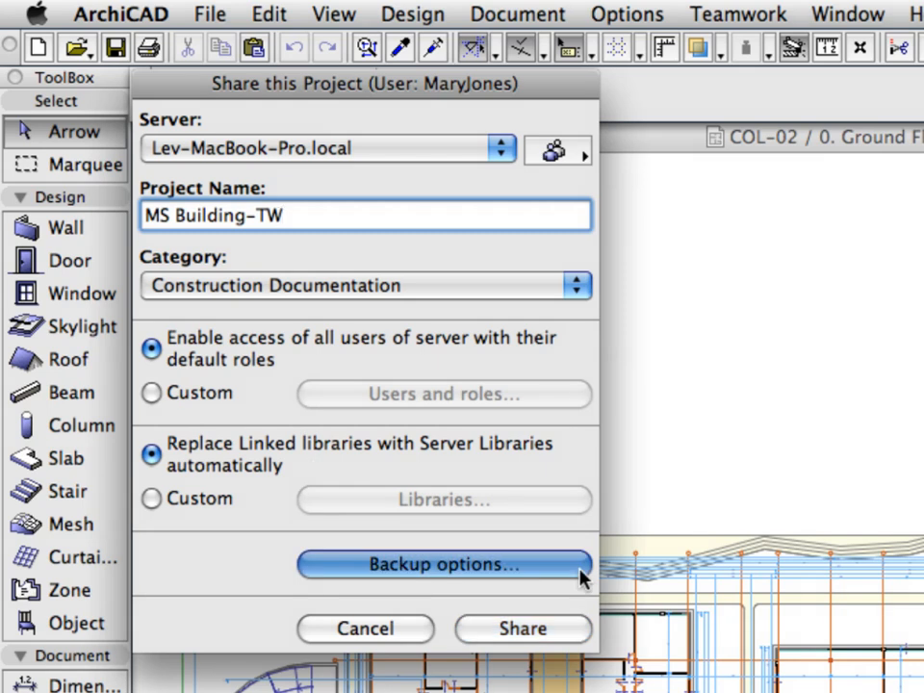
pyautogui.click(281, 216)
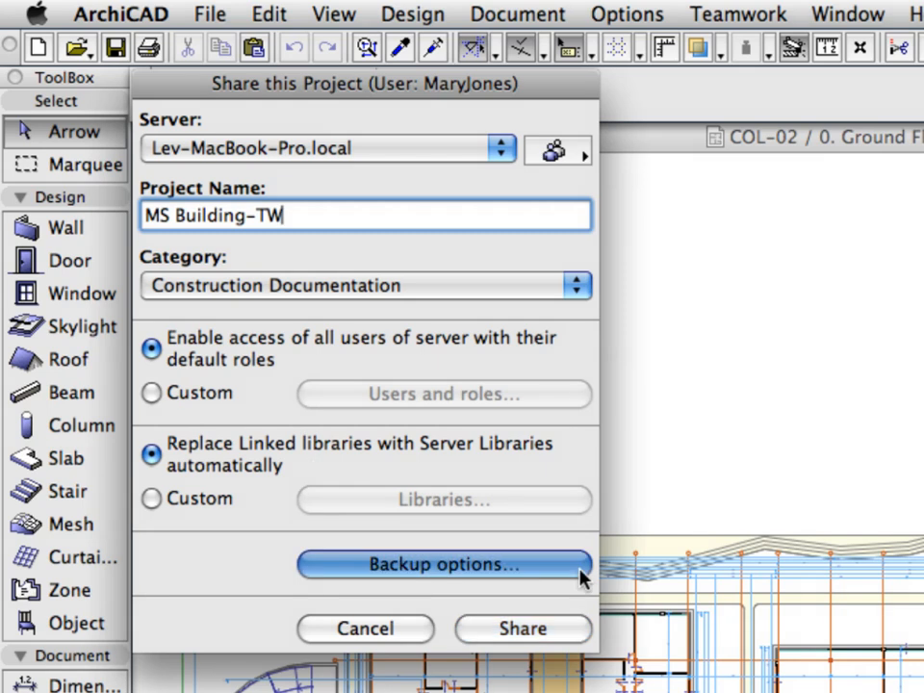
pyautogui.click(443, 564)
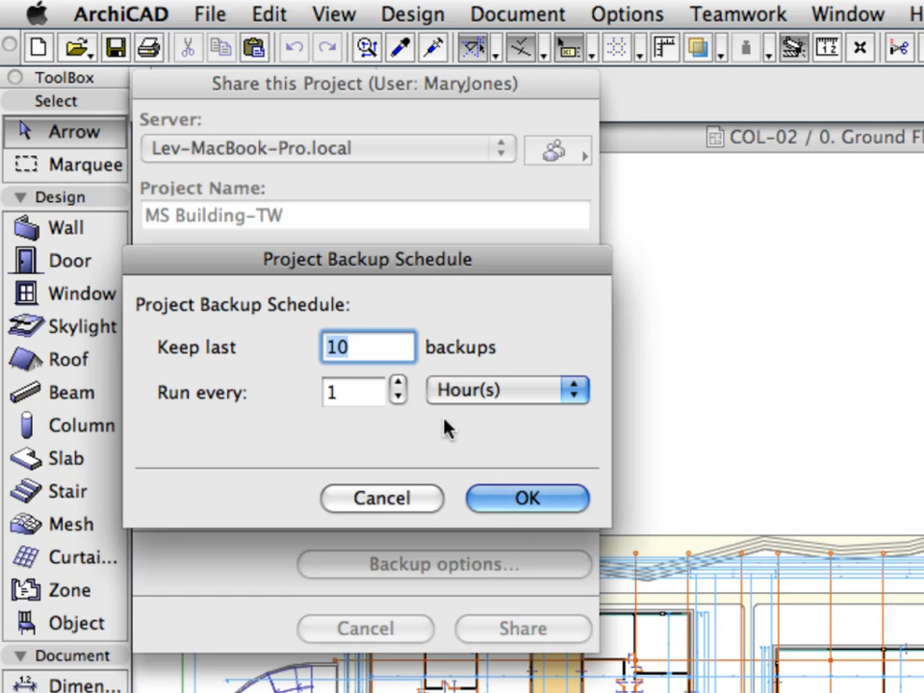
pyautogui.moveTo(299, 373)
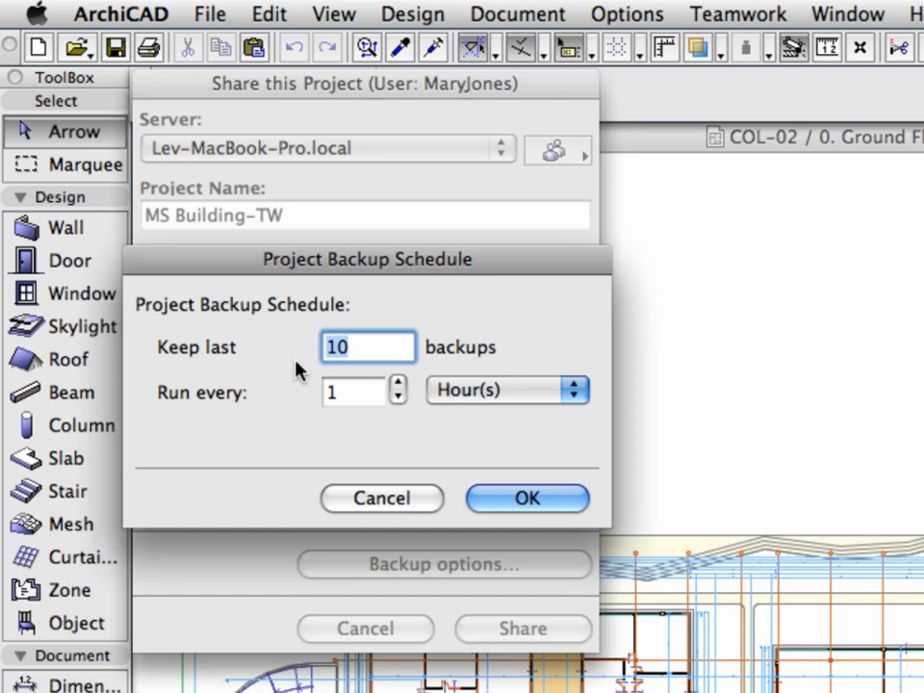
pyautogui.click(355, 388)
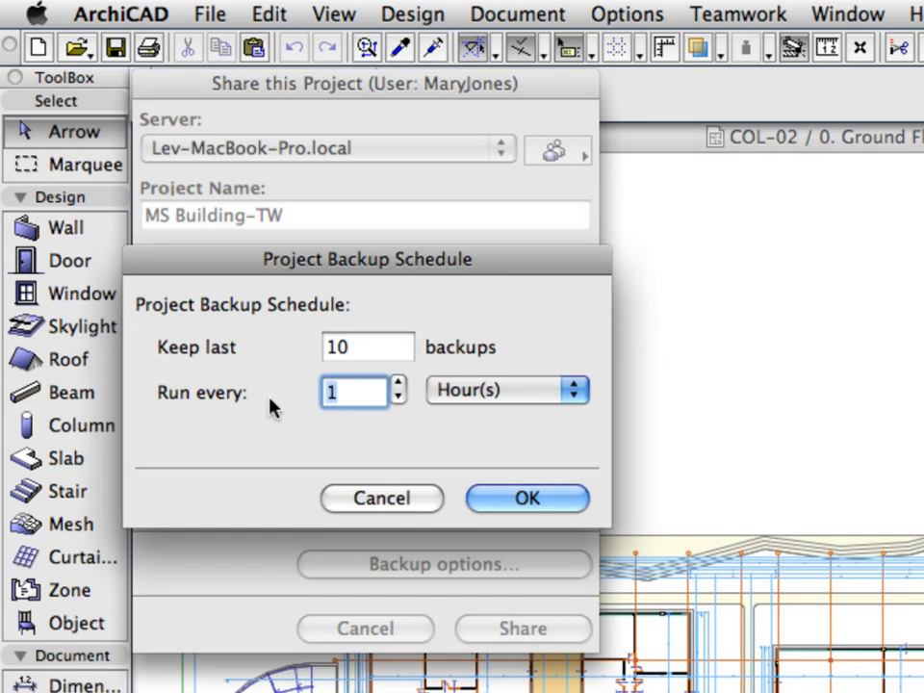
pyautogui.click(508, 389)
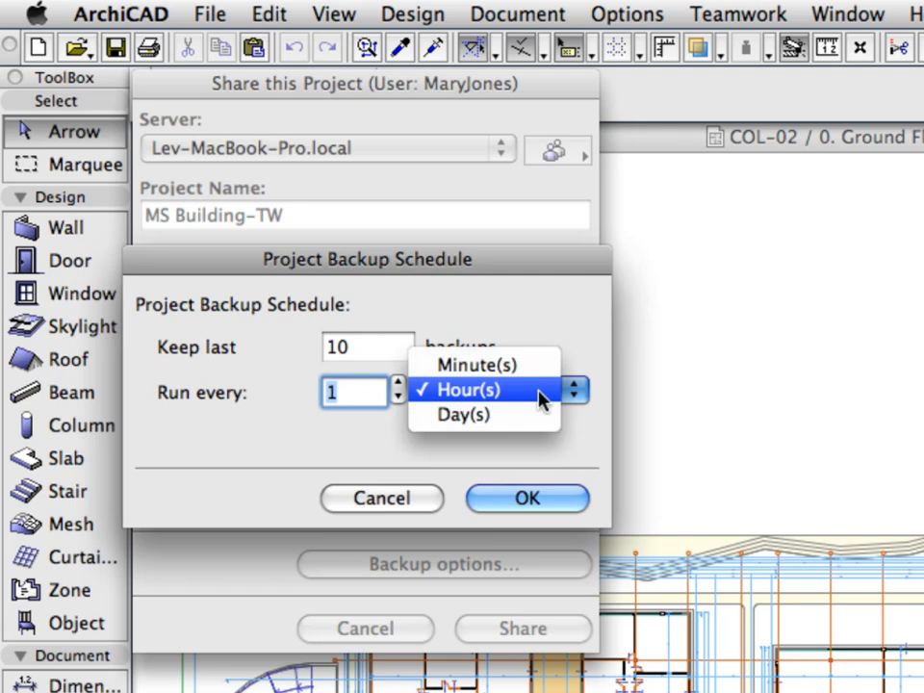
pyautogui.click(465, 389)
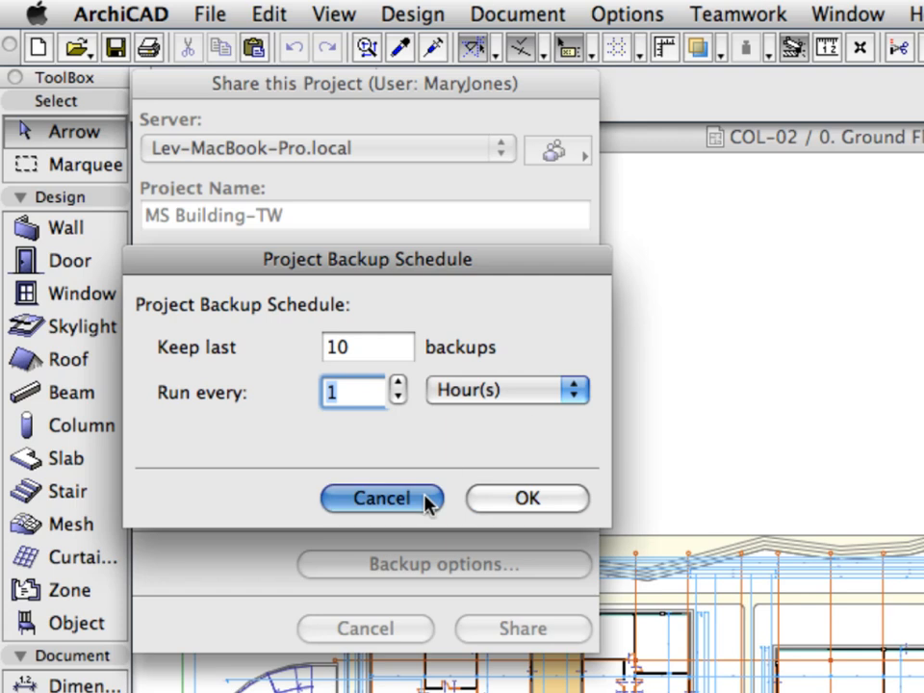
pyautogui.click(381, 499)
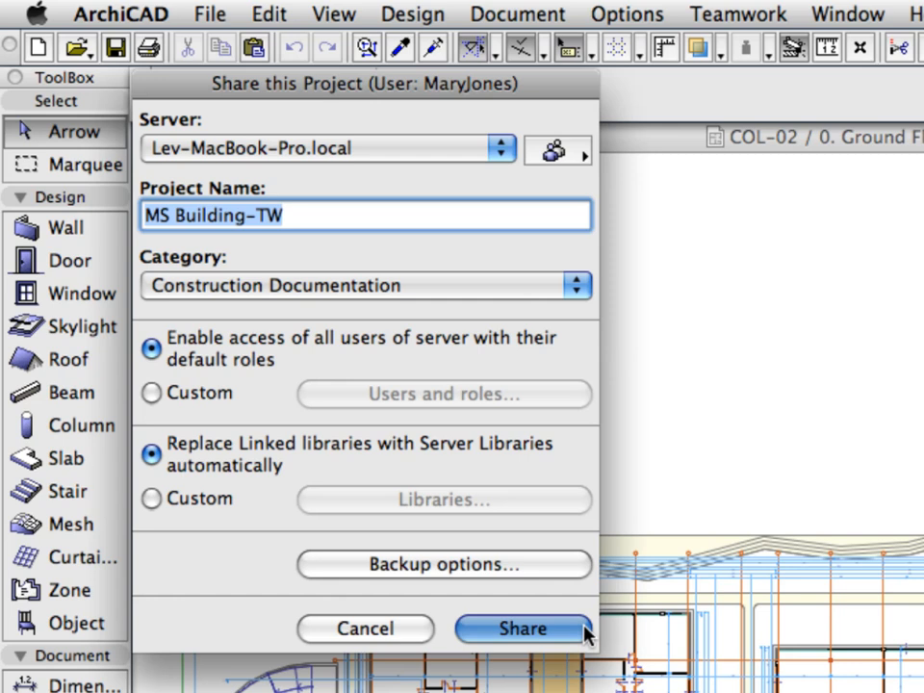
pyautogui.click(524, 627)
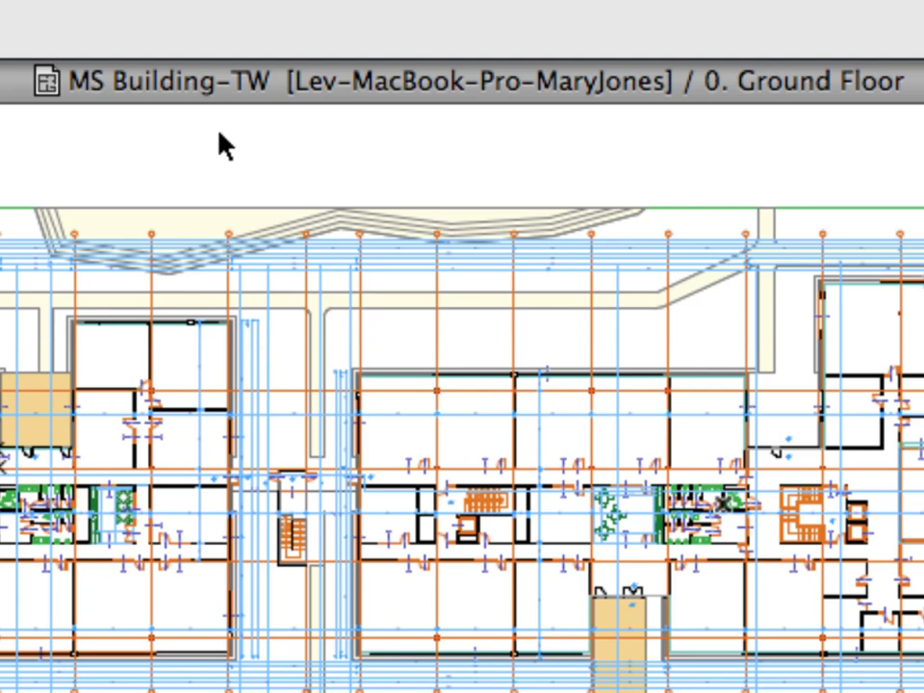
pyautogui.moveTo(269, 119)
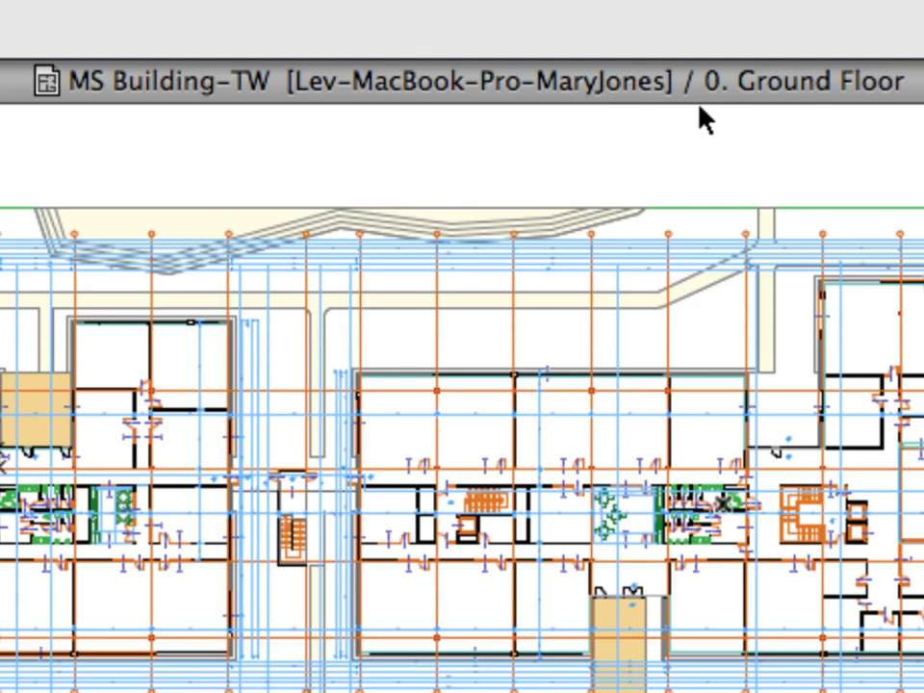
pyautogui.moveTo(895, 125)
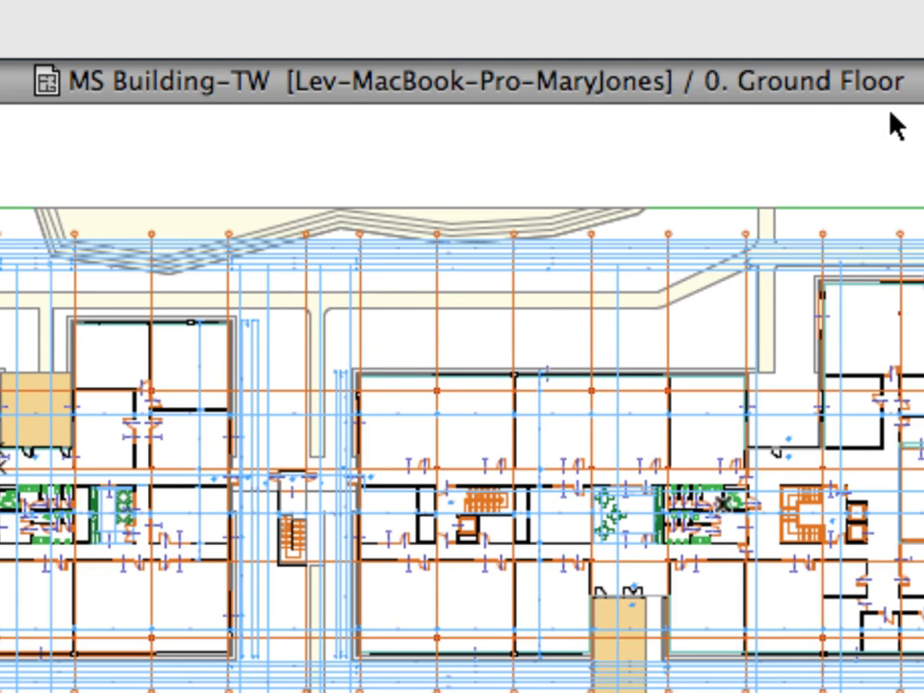